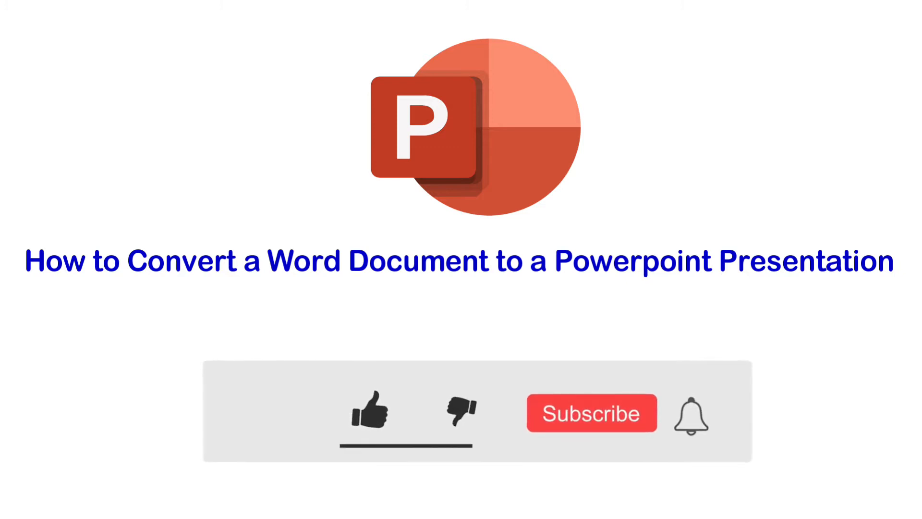
- Sign in to office.com with the account password to reach the Office 365 home page
left_click(366, 411)
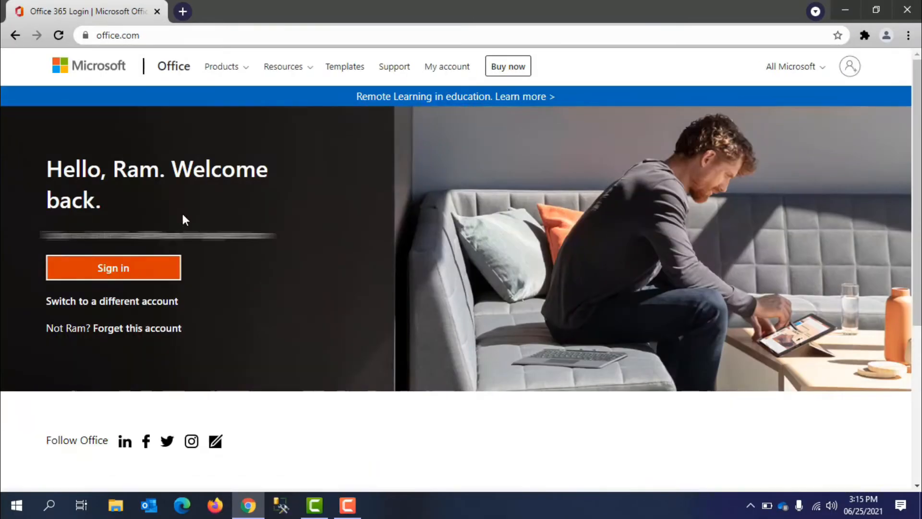
left_click(113, 268)
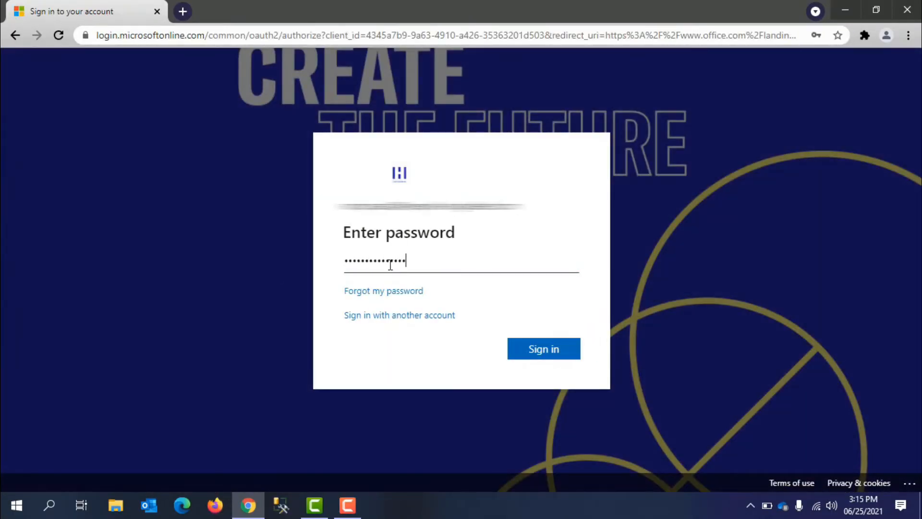
left_click(543, 348)
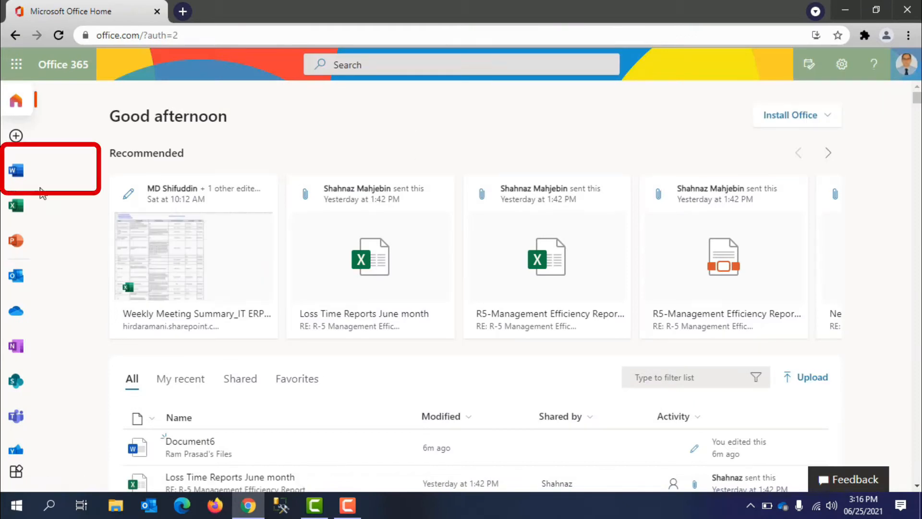
- Open Word from the Office sidebar and load Document6, the Tree Plantation document
left_click(16, 170)
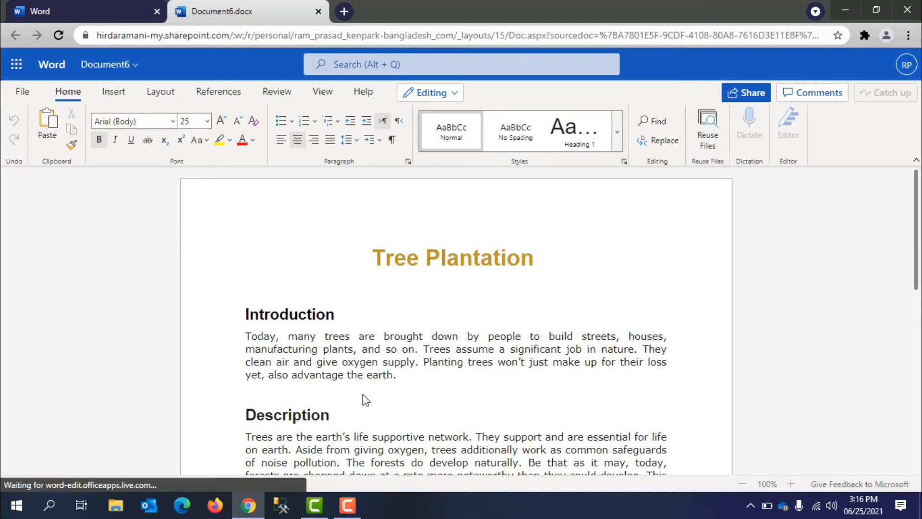
scroll("down", 3)
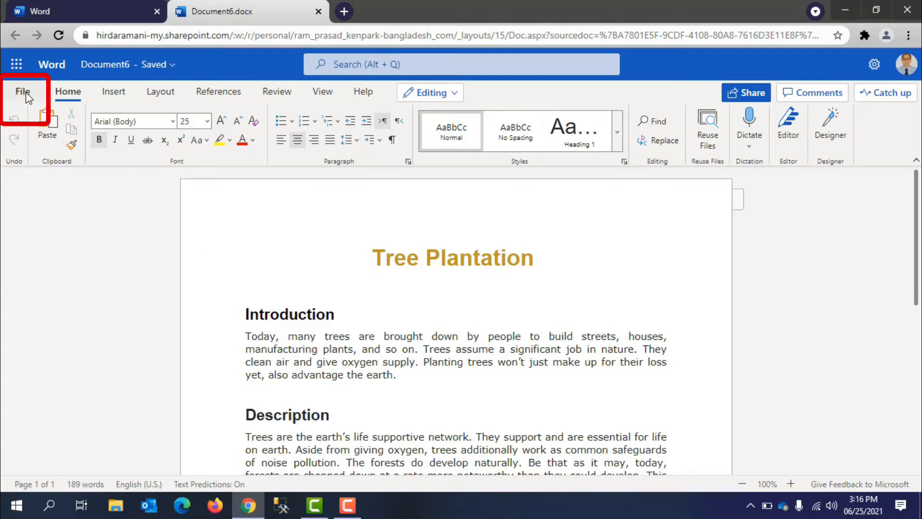
- From the File menu, choose Export to PowerPoint presentation to show the design themes
left_click(22, 92)
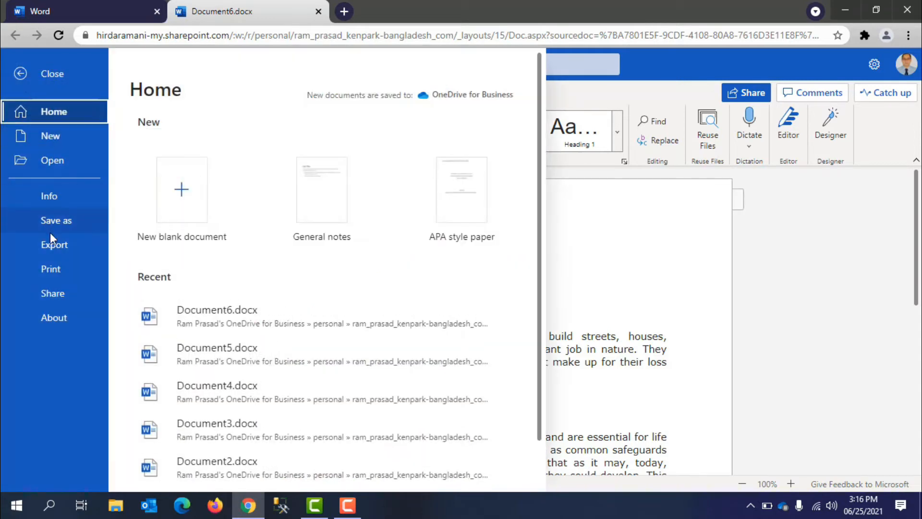
left_click(54, 244)
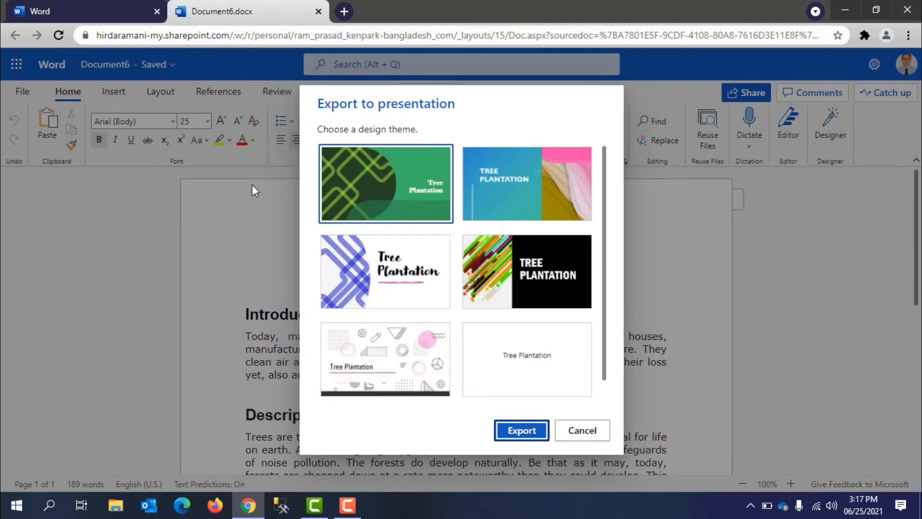
mouse_move(261, 191)
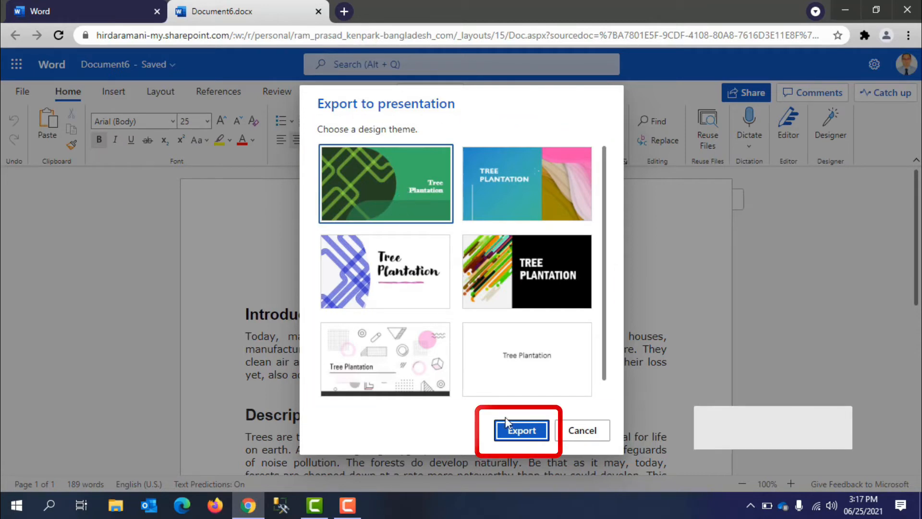
- Export Tree Plantation with the green theme and open the ready four-slide presentation
left_click(520, 430)
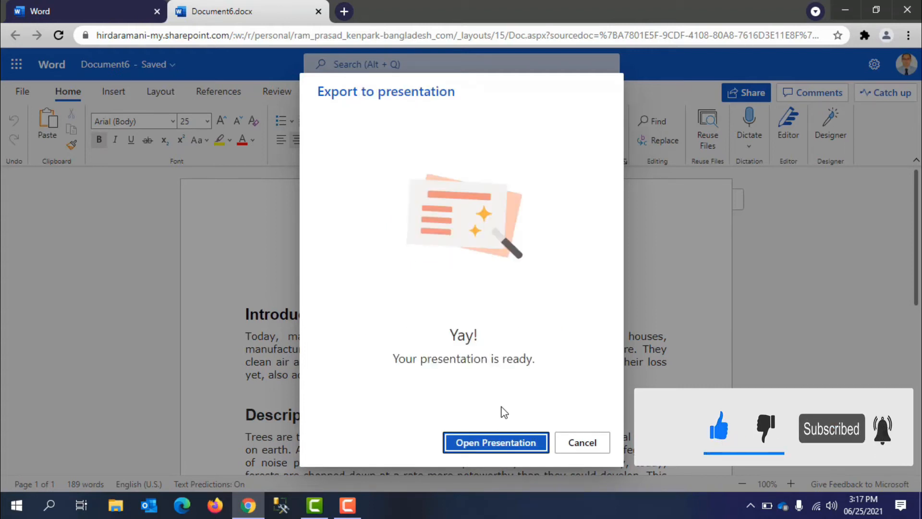
mouse_move(473, 394)
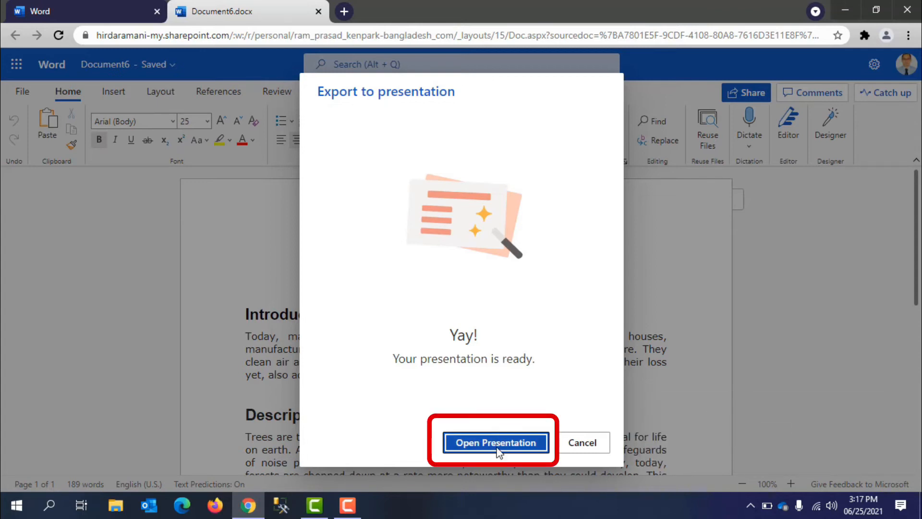
left_click(496, 442)
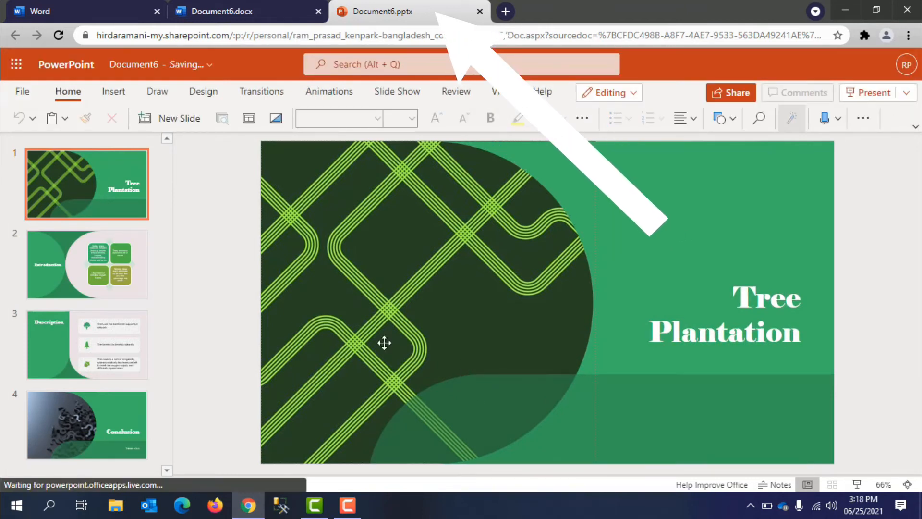
- Resume OneDrive syncing, rename the file 'Tree Plantation', and start the full-screen slideshow
left_click(783, 506)
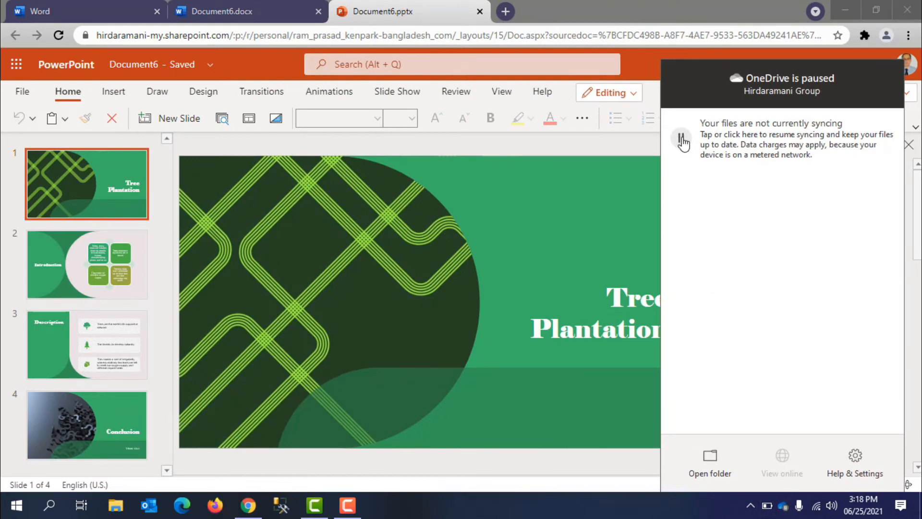
left_click(681, 140)
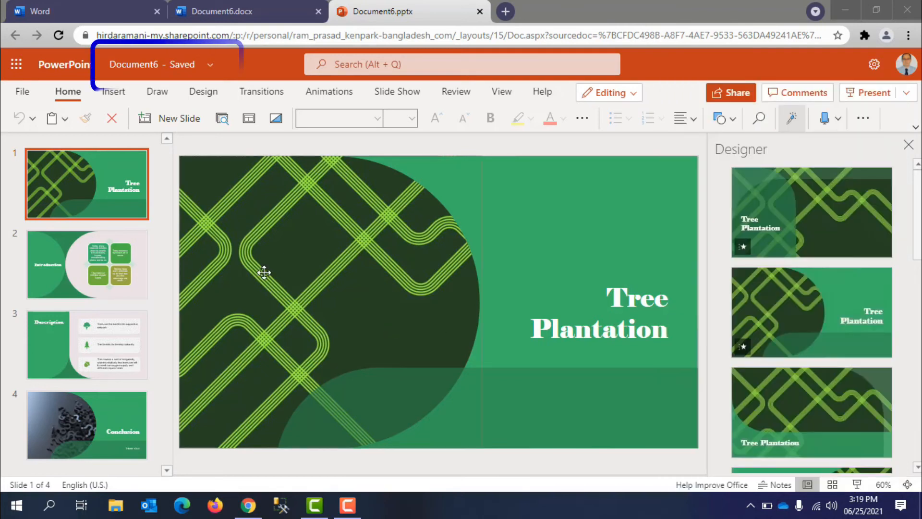
left_click(152, 64)
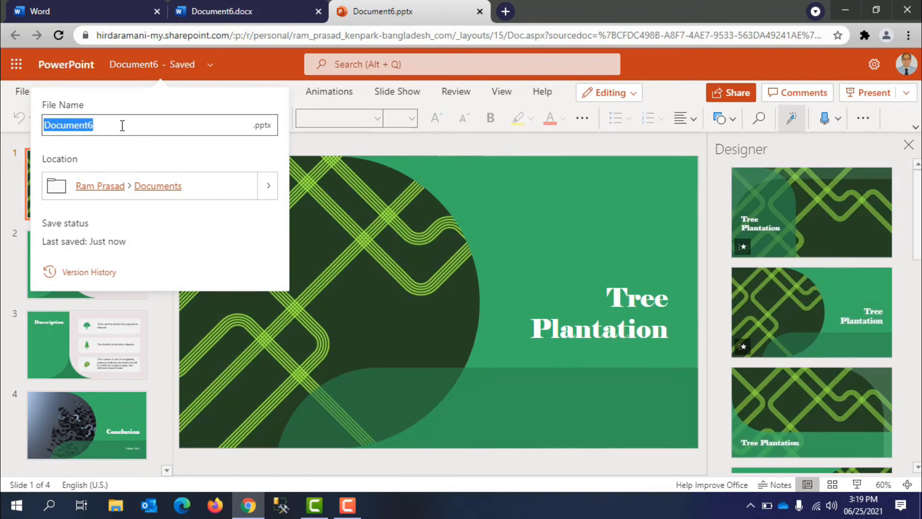
type("Tree Pl")
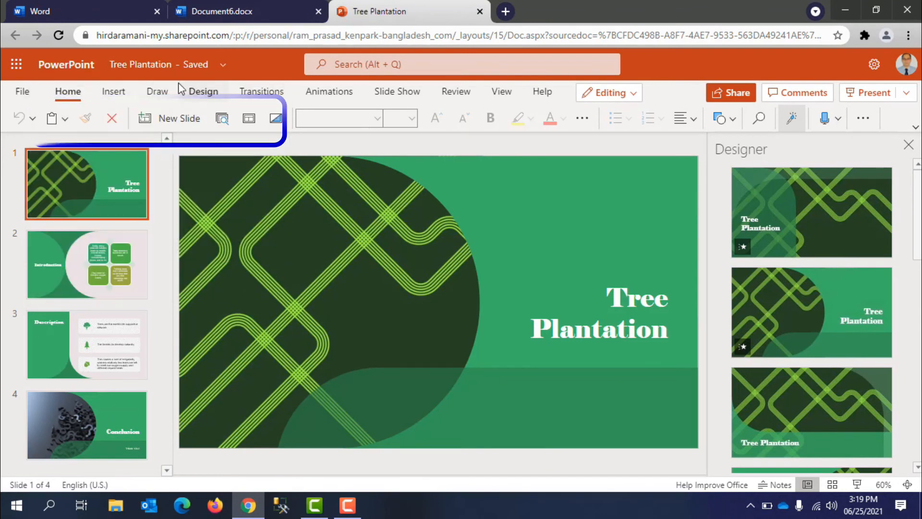
left_click(871, 92)
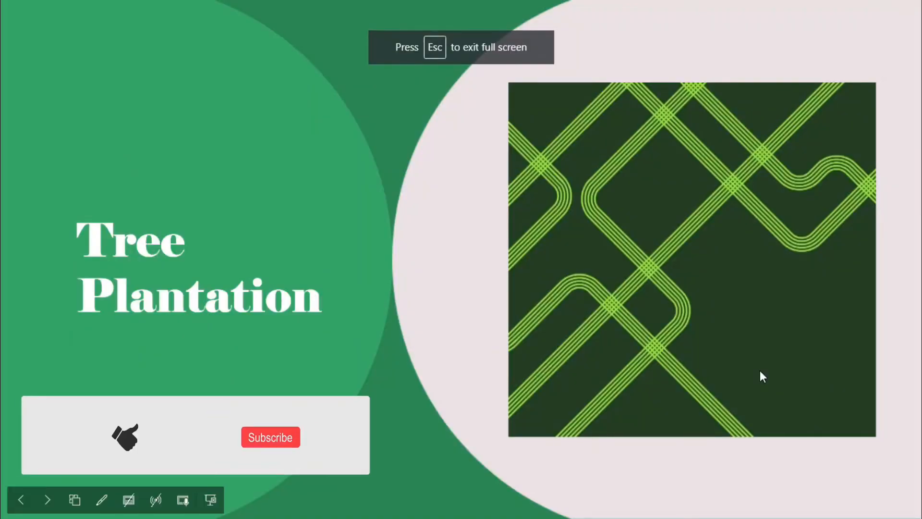